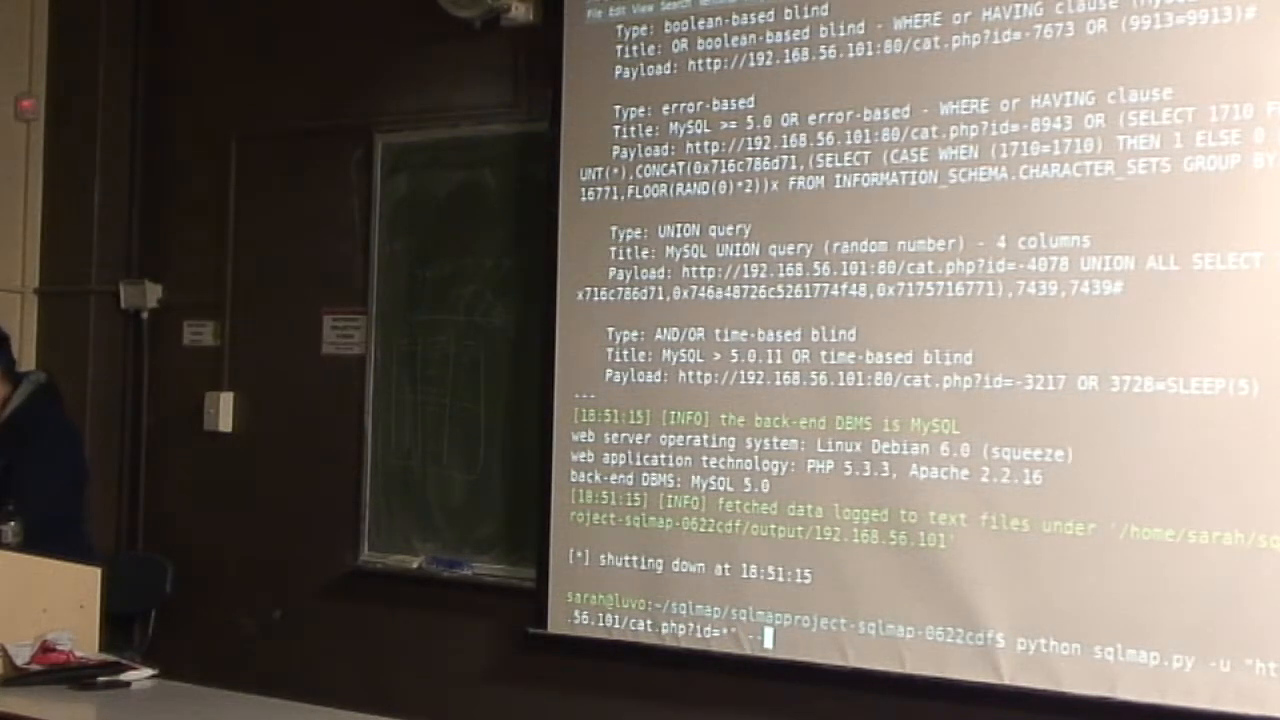
Run sqlmap with --dump-all to dump the photoblog pictures and users tables.
type("--dump-a")
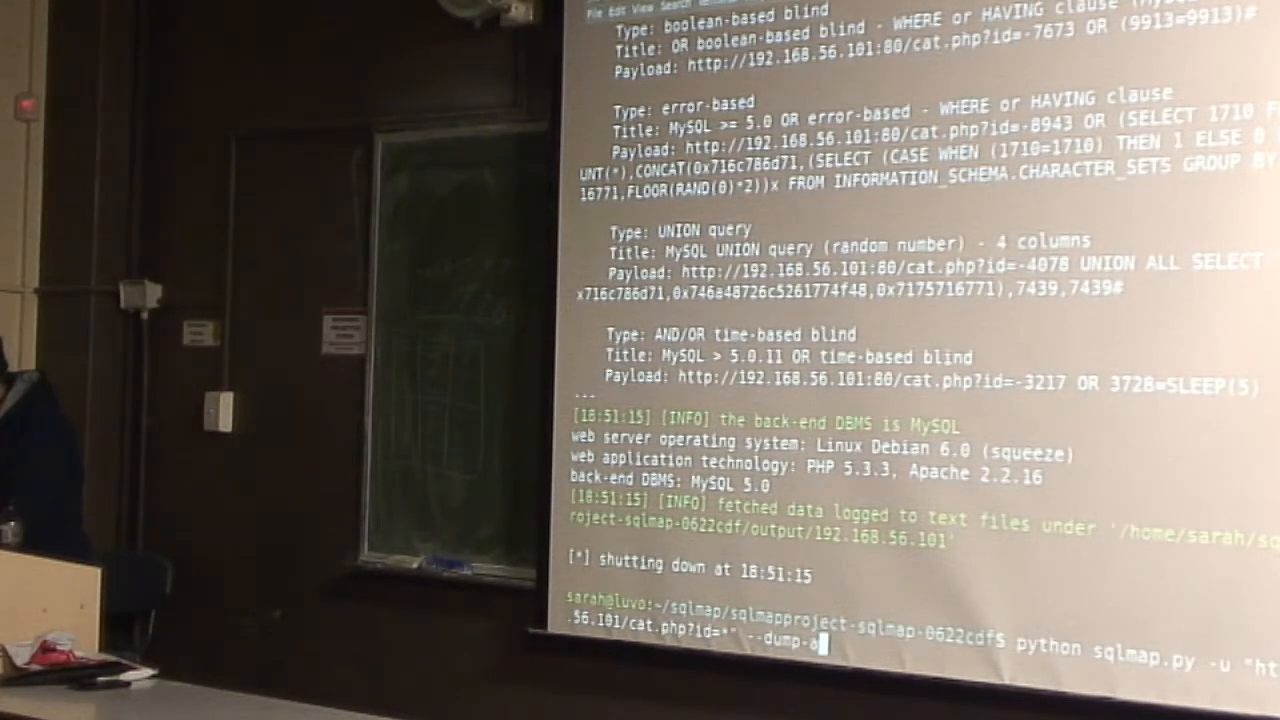
key("Return")
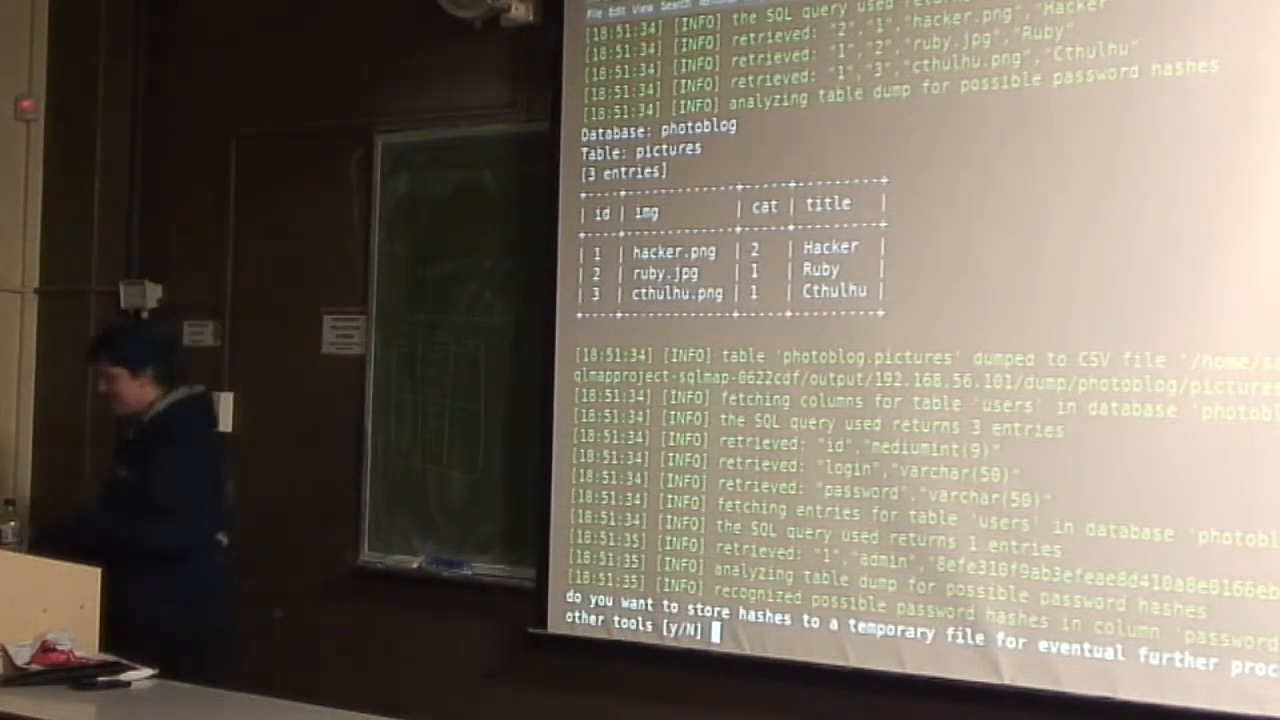
type("y")
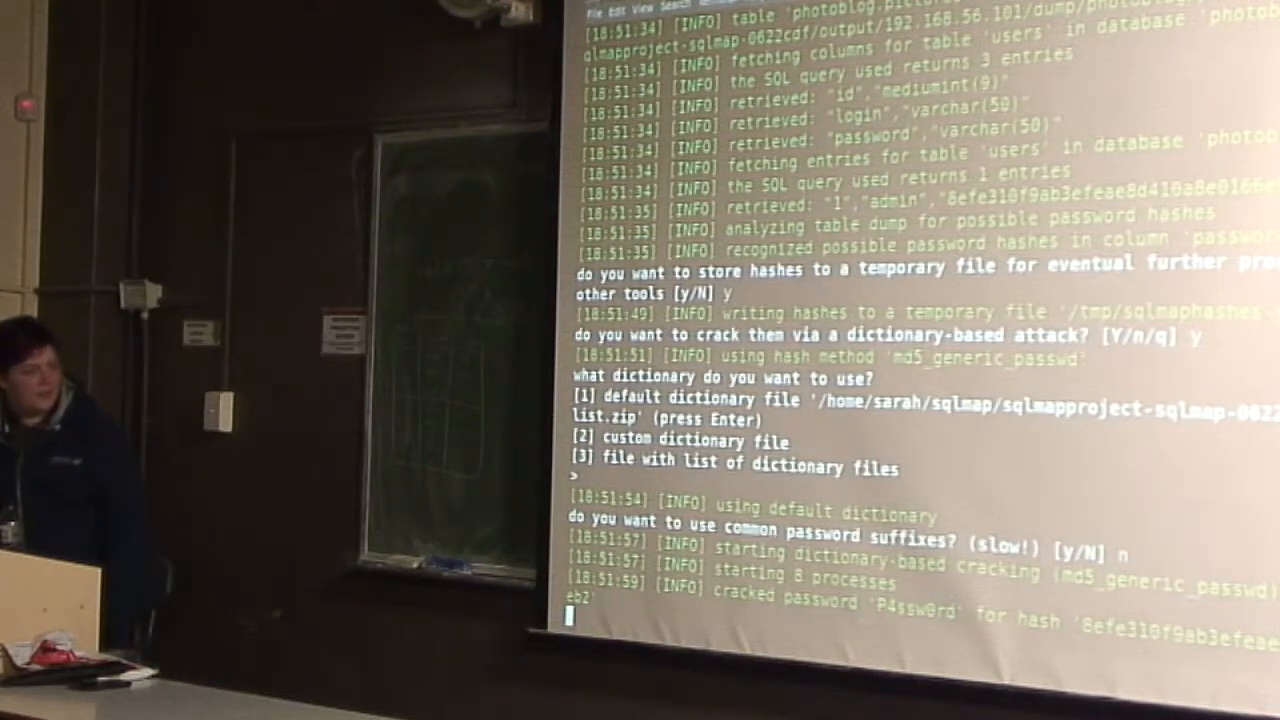
scroll("down", 3)
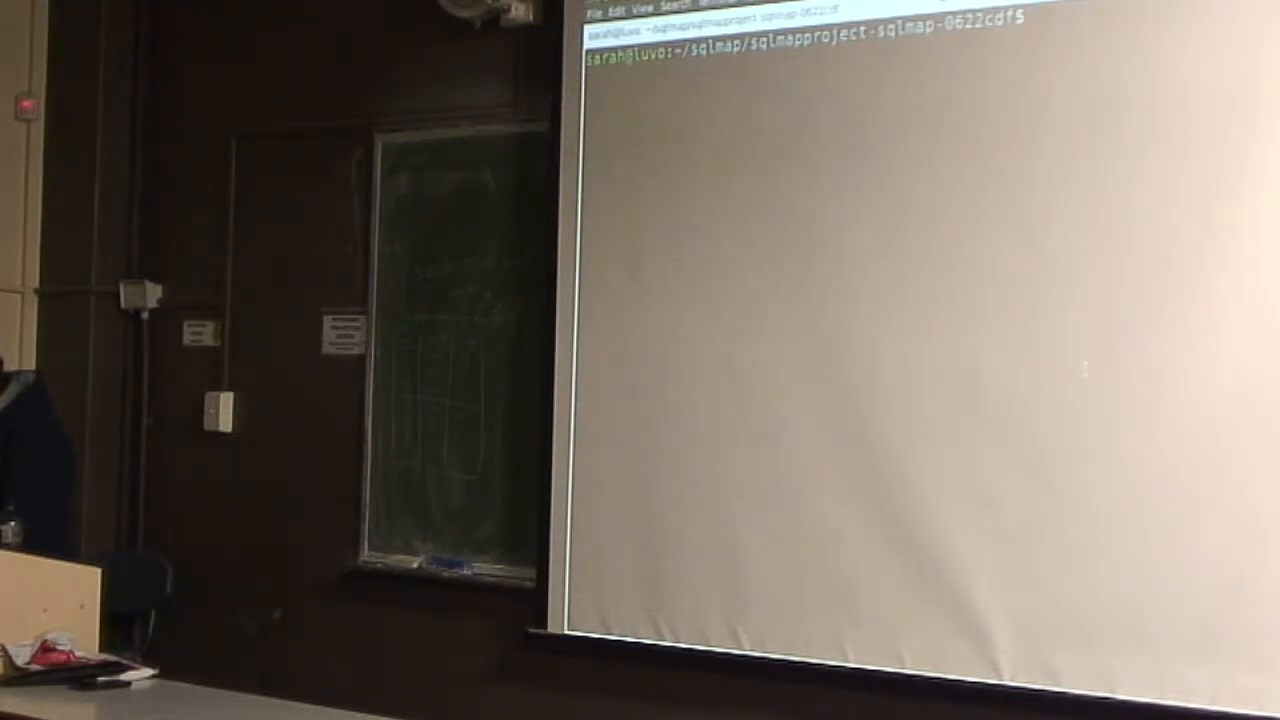
Navigate into output2/192.168.56.101/dump/photoblog and list the dumped CSV files.
type("cd output2/")
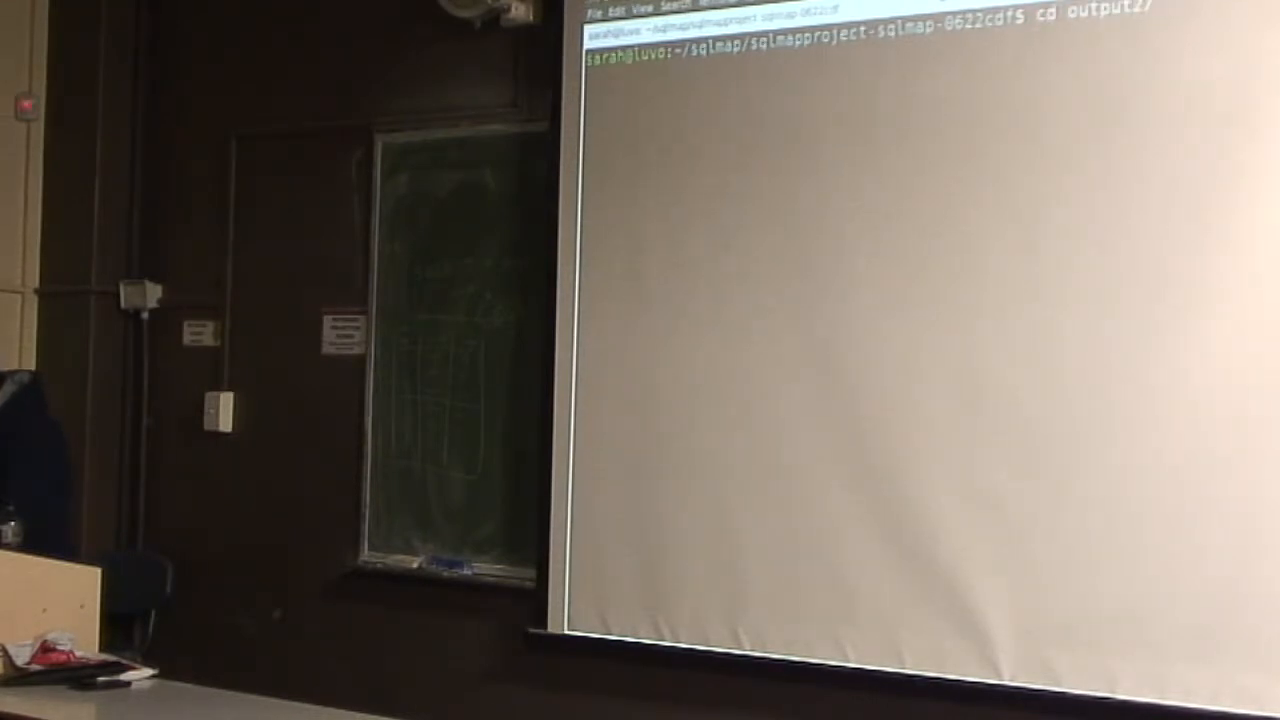
key("Return")
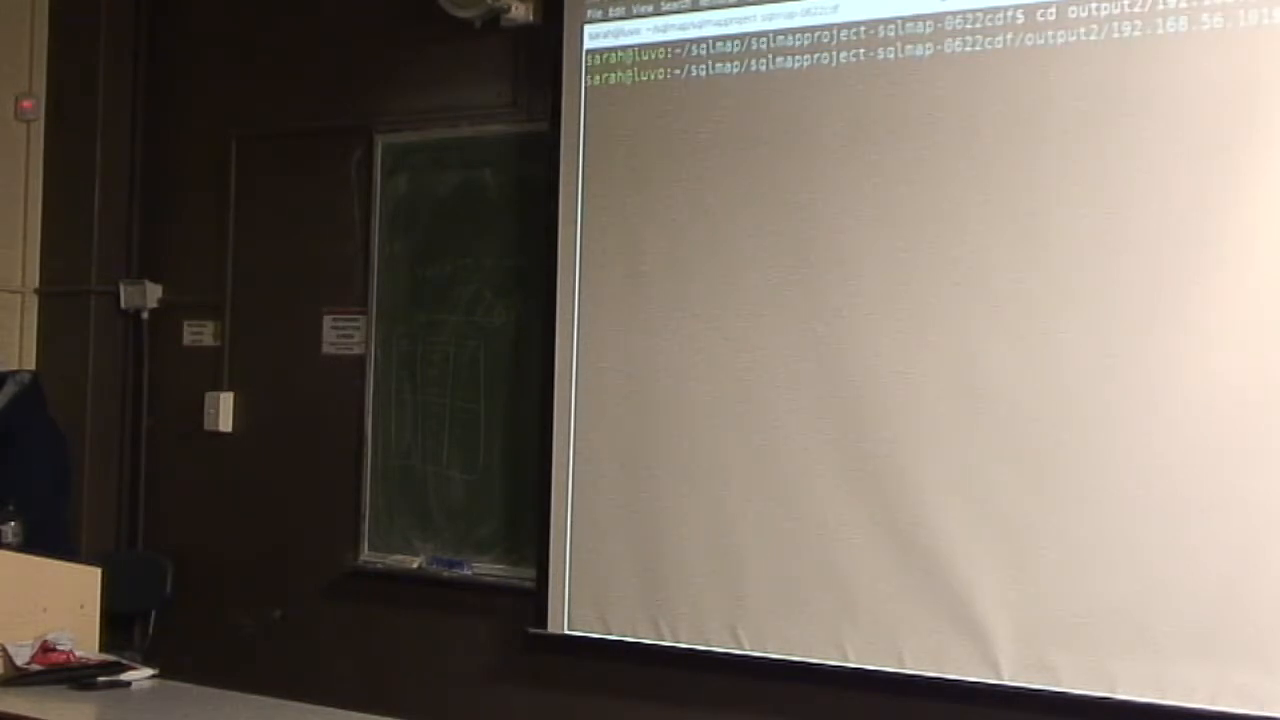
key("Return")
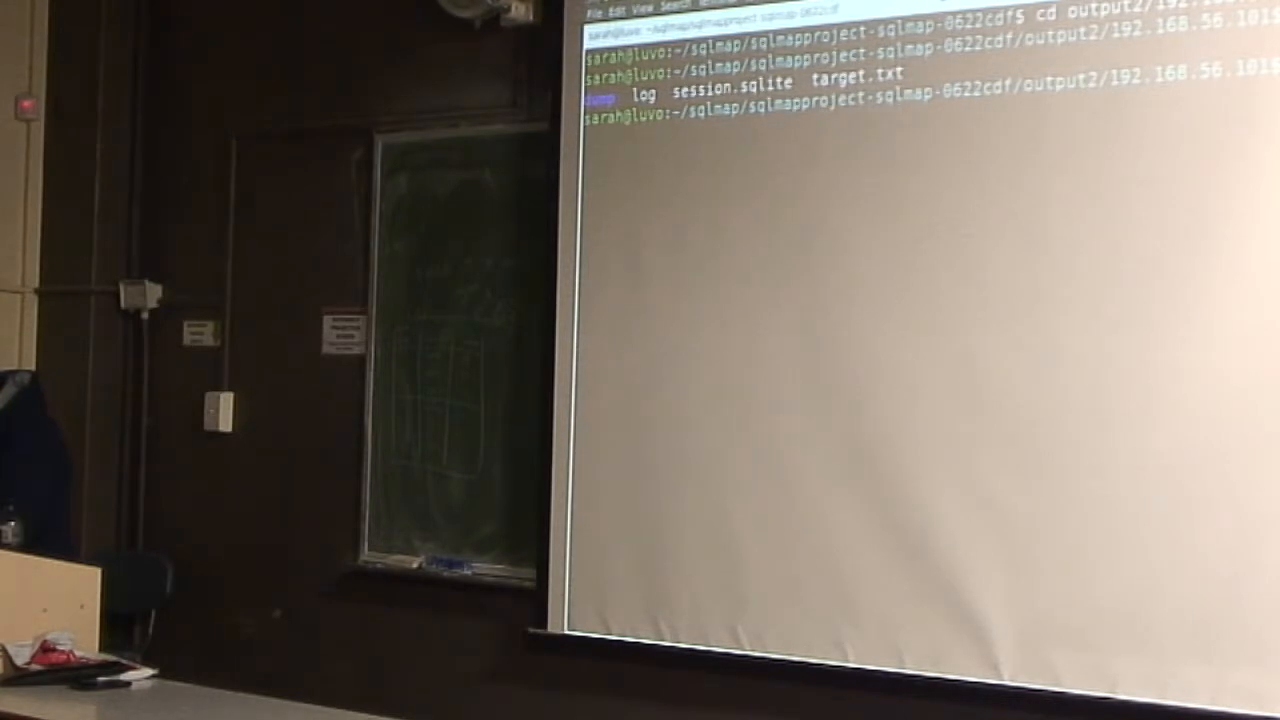
key("Return")
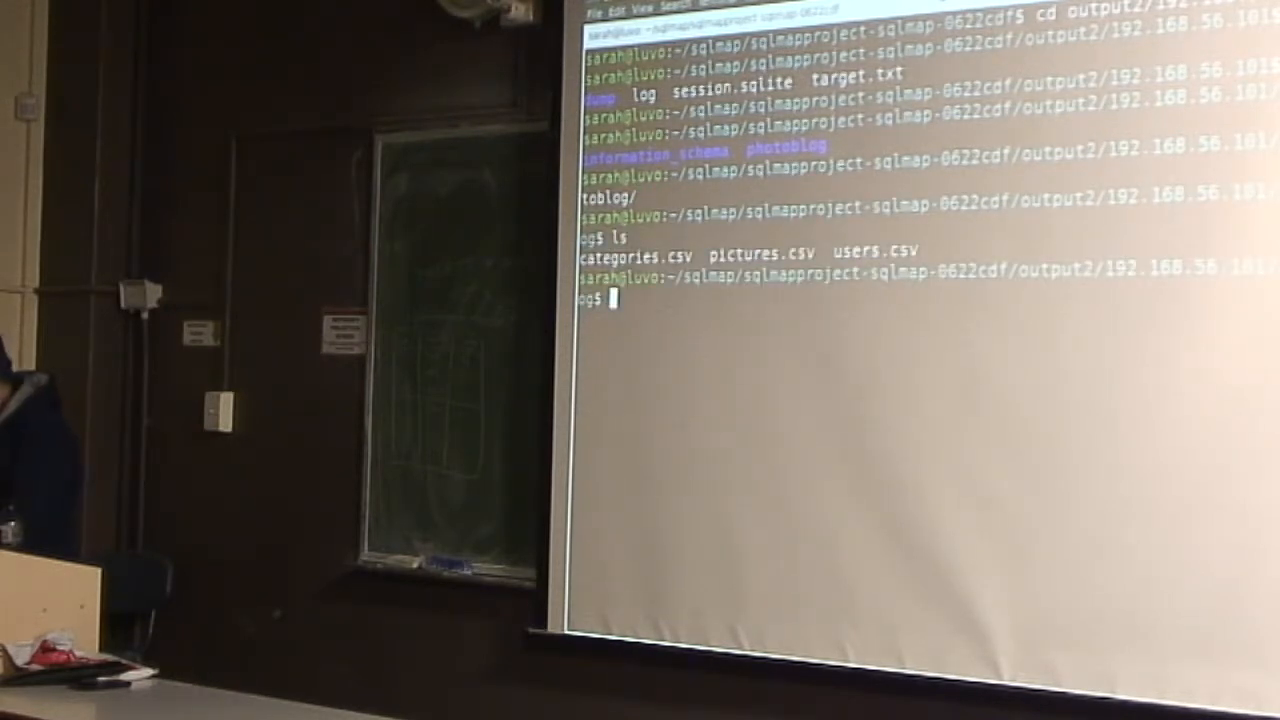
Display users.csv (admin with cracked password) and pictures.csv (three pictures) with cat.
type("cat users.csv")
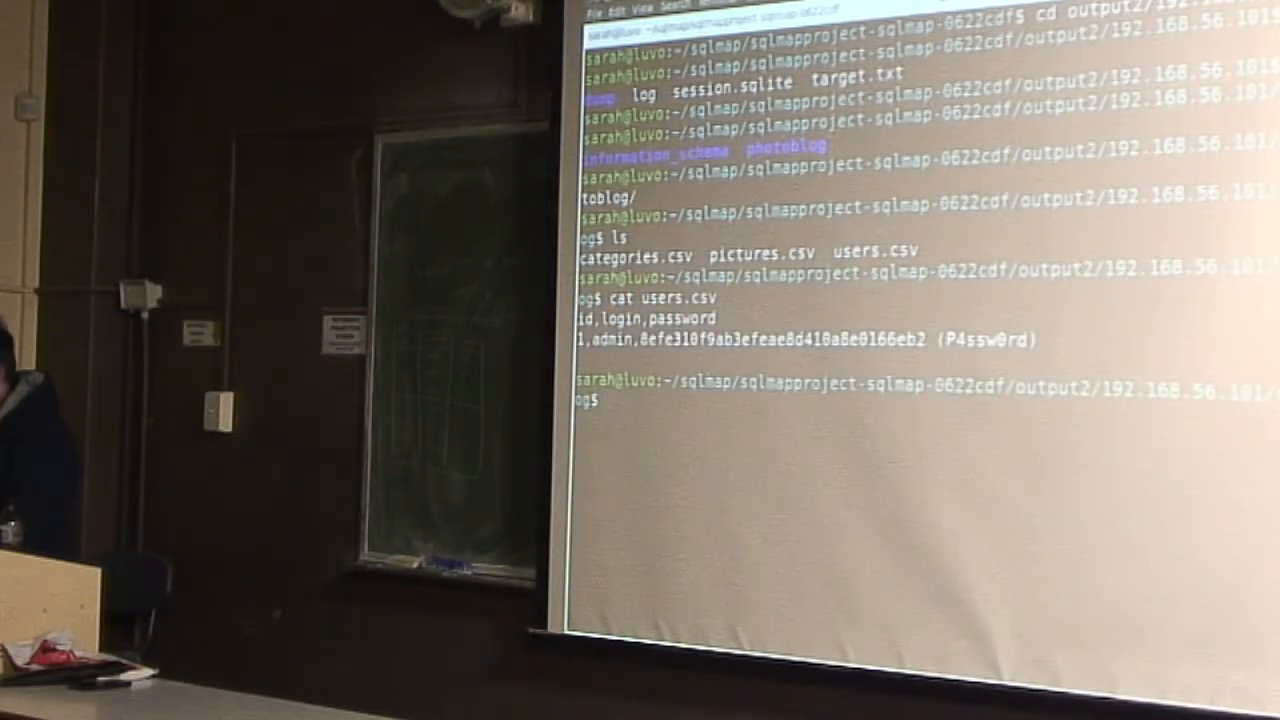
type("cat users.csv")
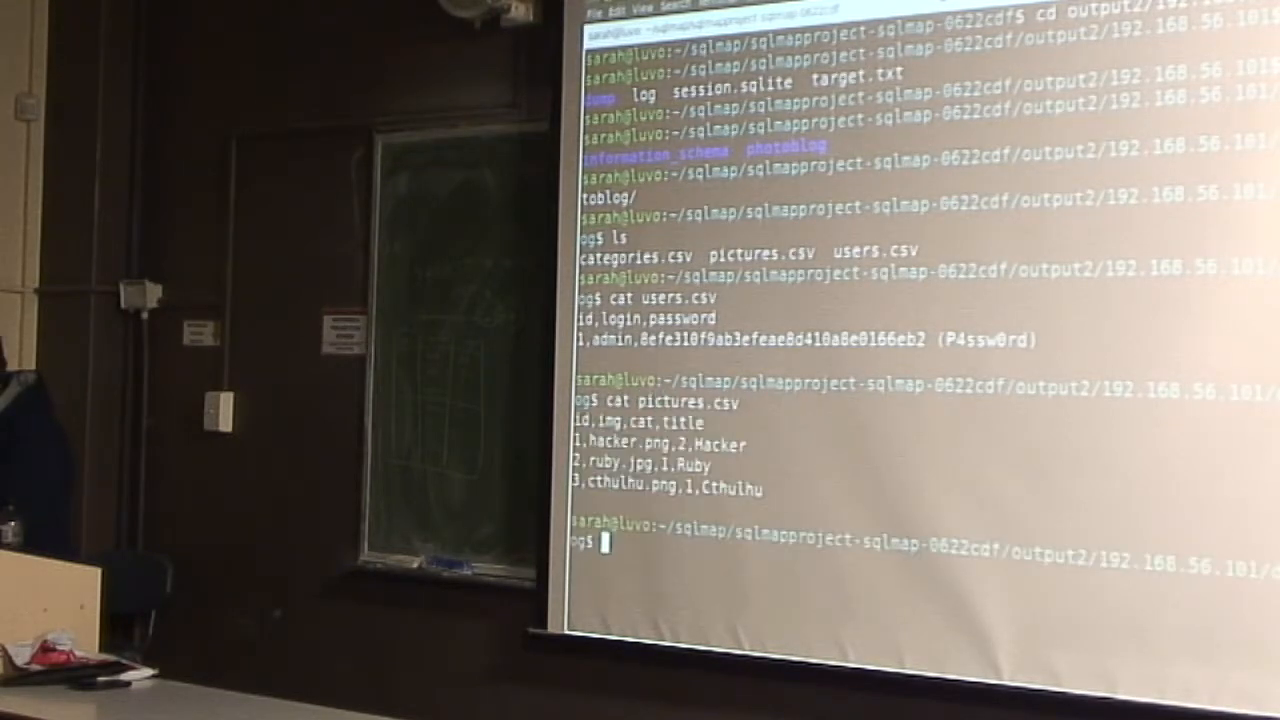
type("cat pictures.csv")
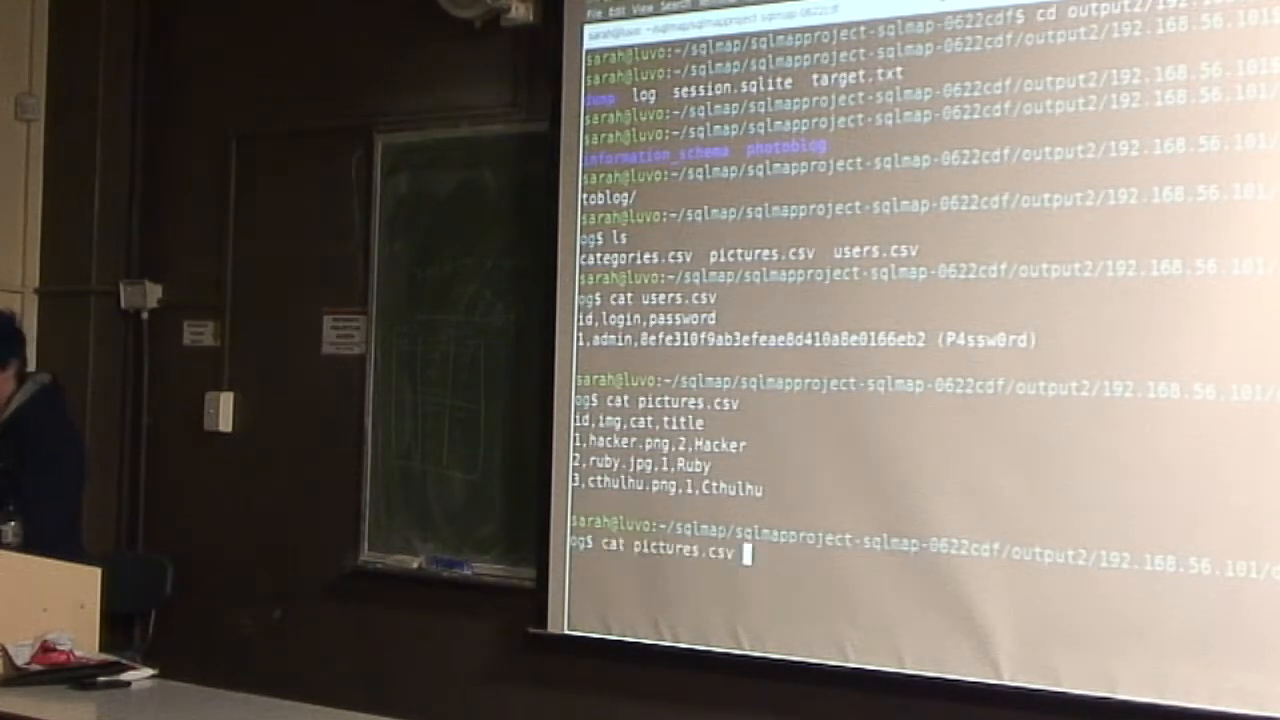